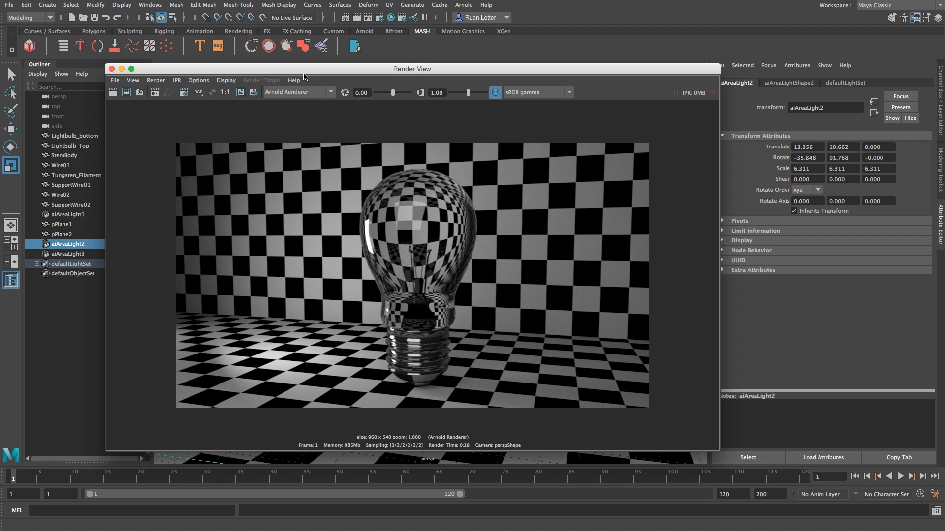
mouse_move(439, 163)
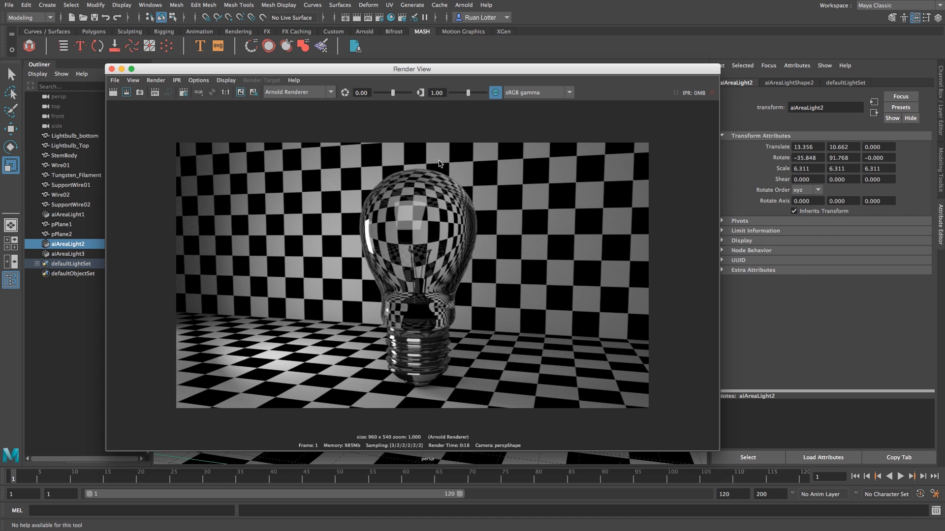
mouse_move(227, 124)
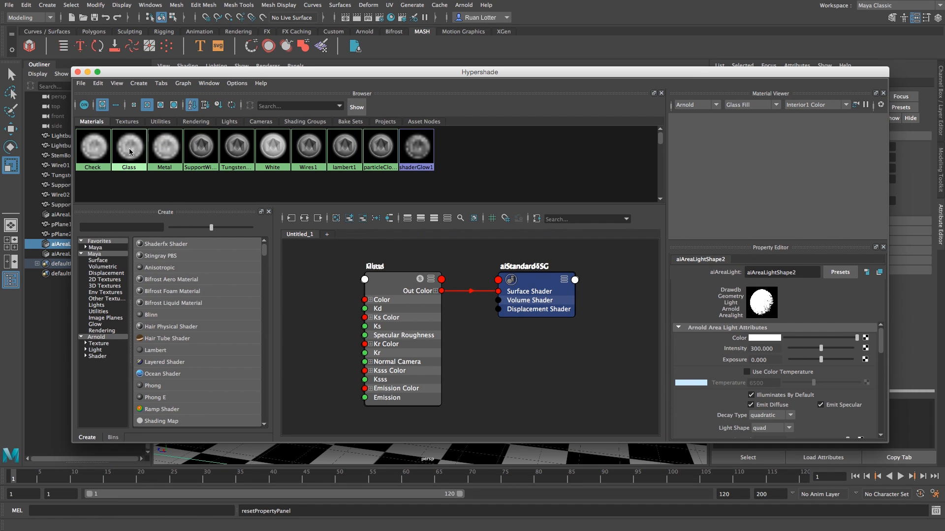
mouse_move(131, 182)
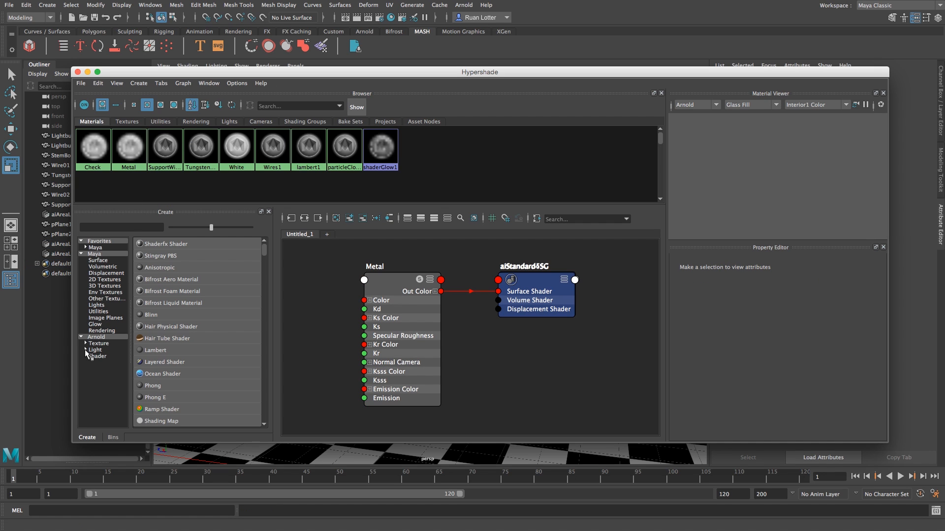
Step: Expand Arnold > Shader > Surface in Hypershade's Create panel and add a new aiStandard material
left_click(87, 356)
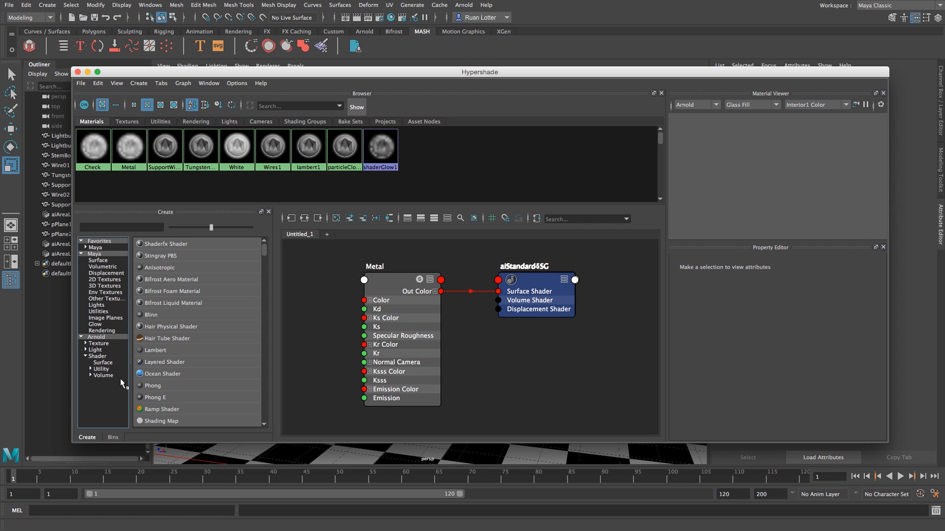
left_click(102, 363)
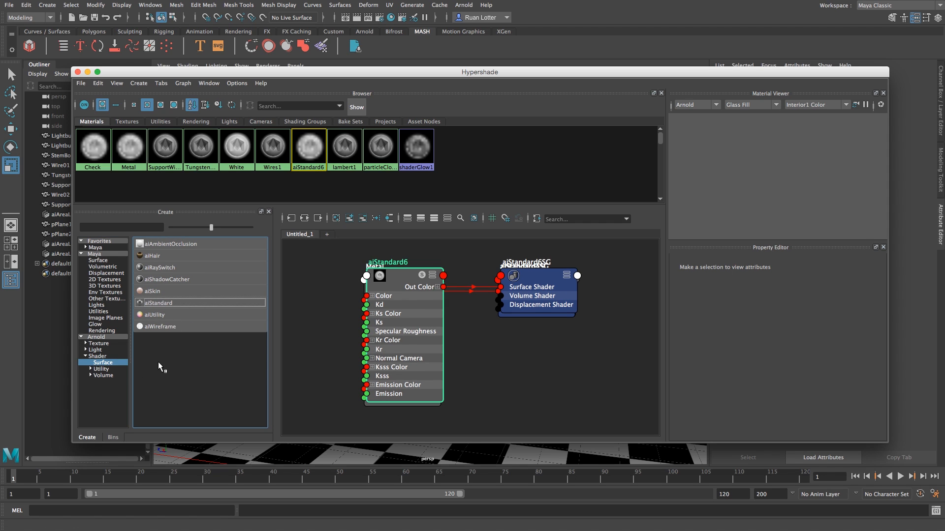
left_click(400, 262)
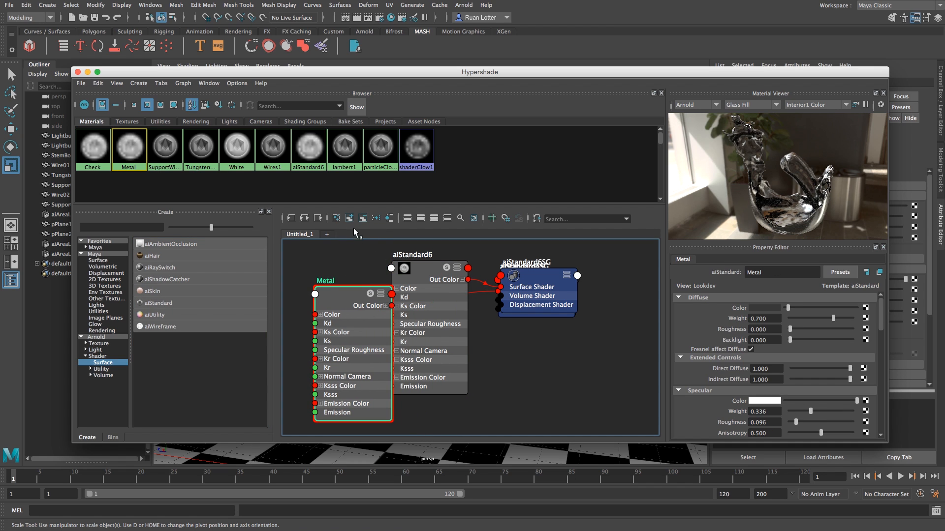
Step: Select the aiStandard6SG shading group and its aiStandard6 shader, renaming the shader Glass
left_click(538, 259)
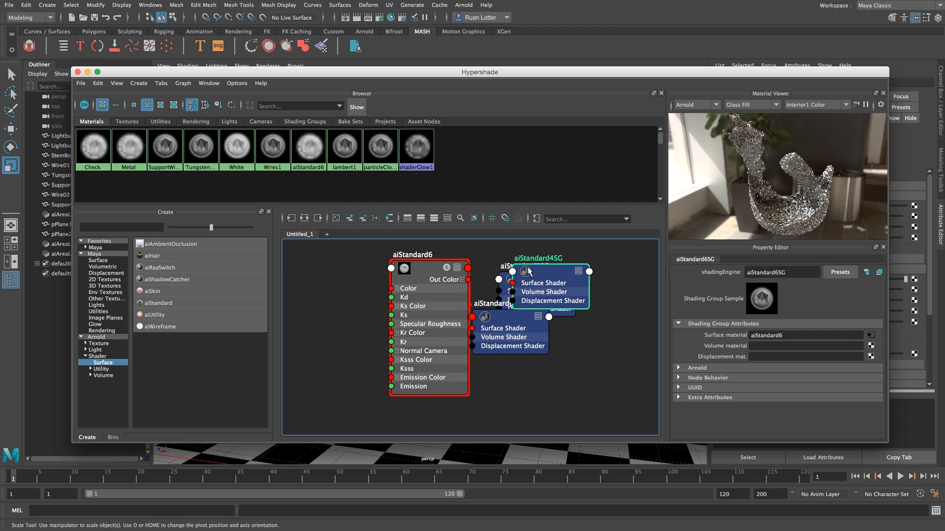
left_click(539, 284)
type("Glass")
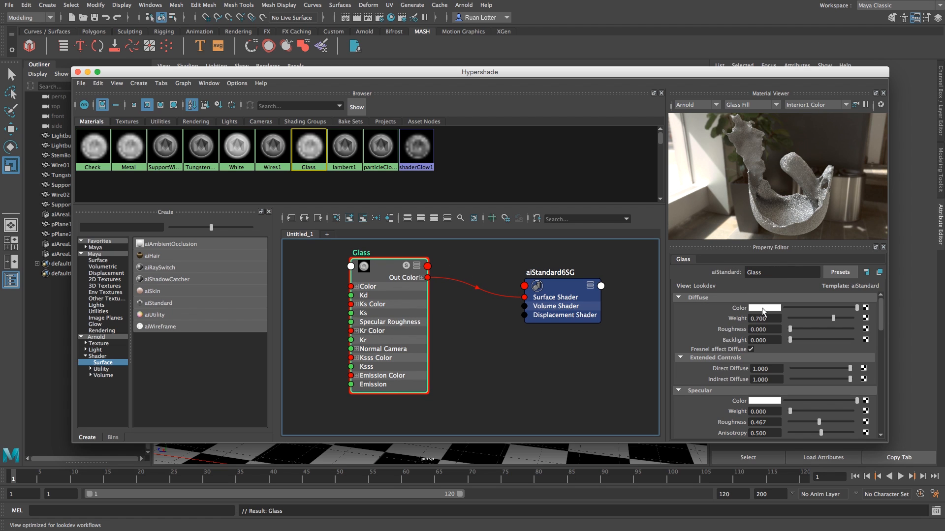
Step: Set Diffuse Color black, Specular Weight 0.192 with Fresnel reflectance 0.184, refraction weight 1, IOR 1.608
left_click(765, 308)
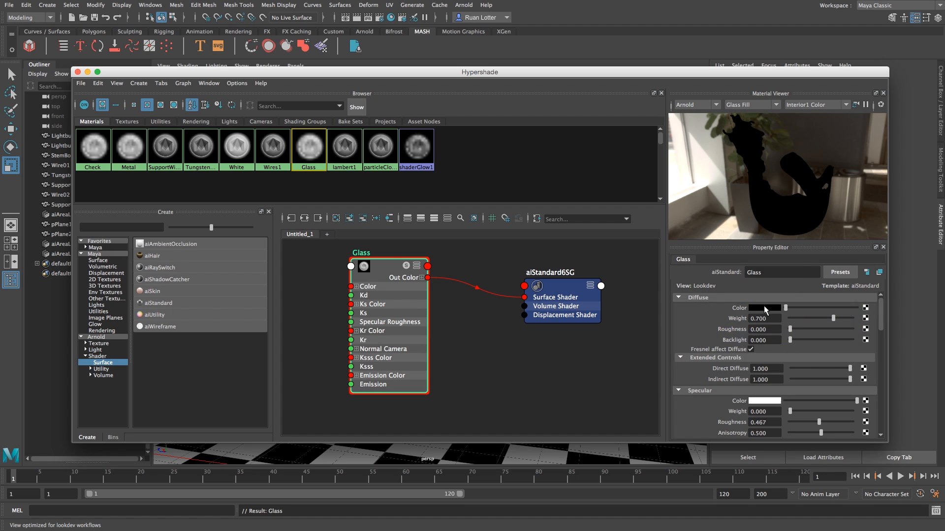
scroll("down", 3)
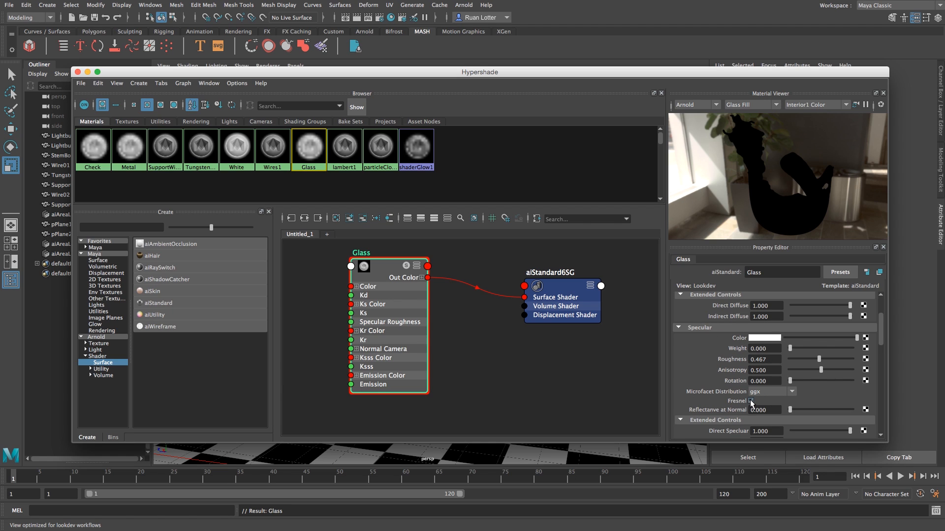
left_click(750, 401)
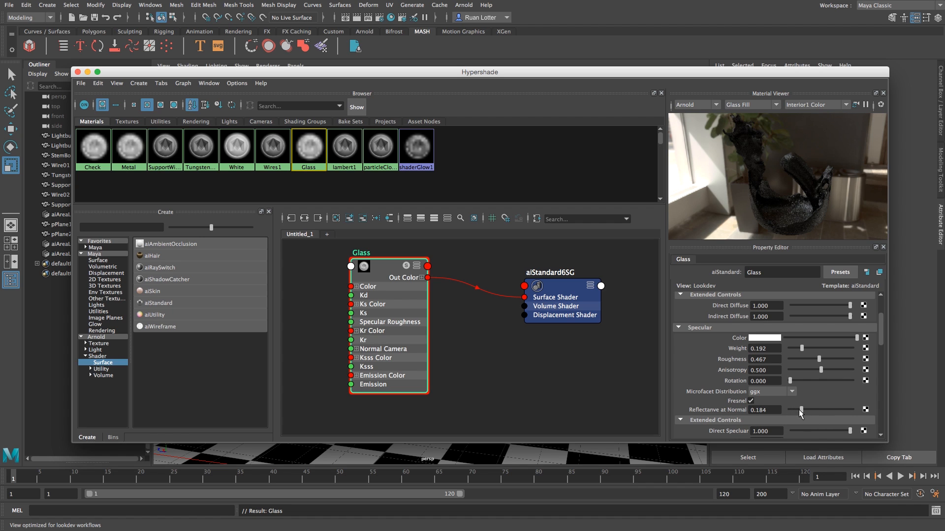
scroll("down", 3)
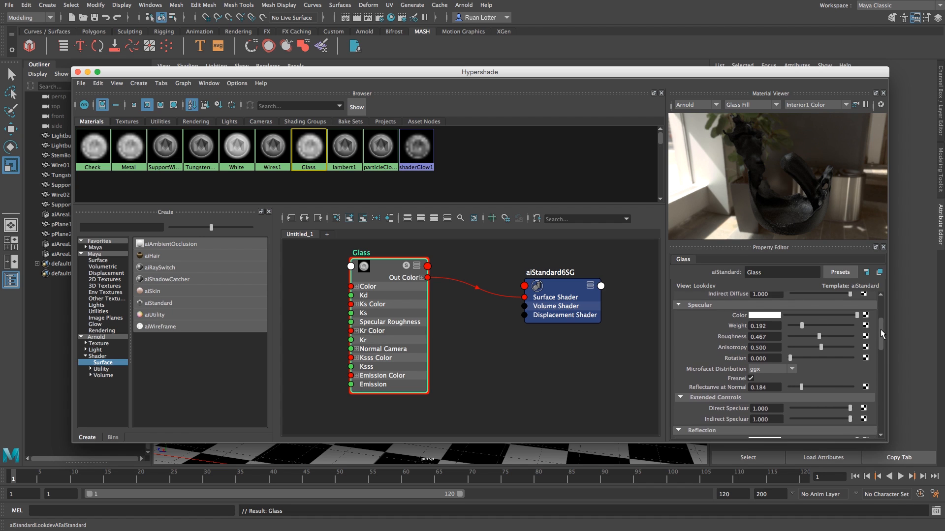
scroll("down", 3)
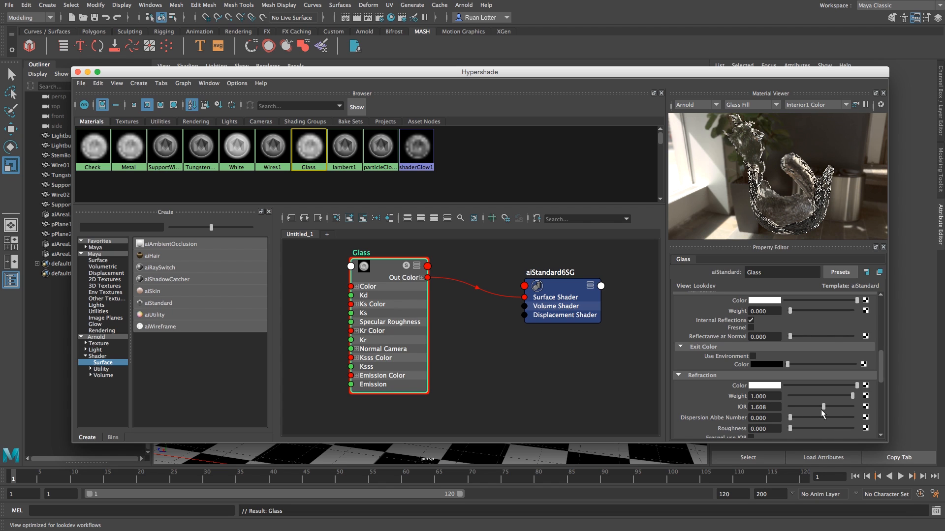
mouse_move(822, 414)
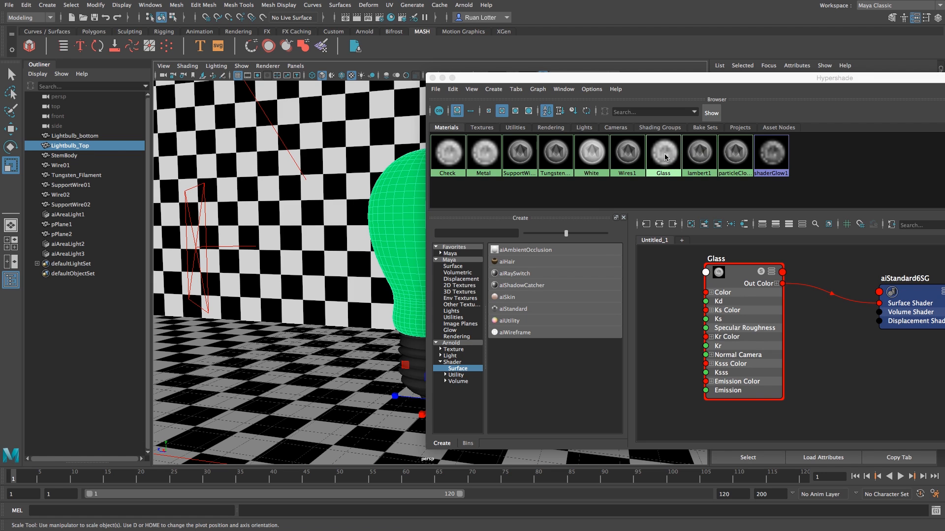
Step: Assign the Glass material to the selected Lightbulb_Top shell via the Glass swatch
right_click(663, 155)
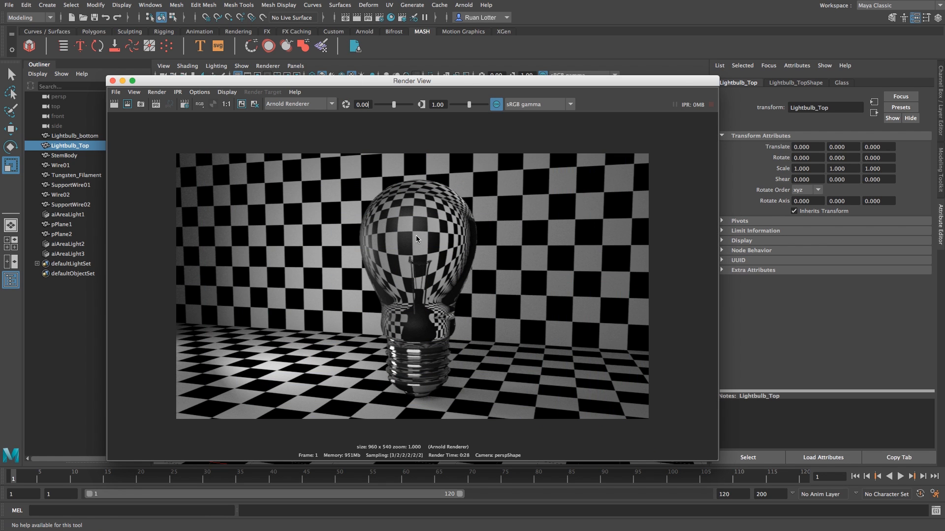
mouse_move(197, 184)
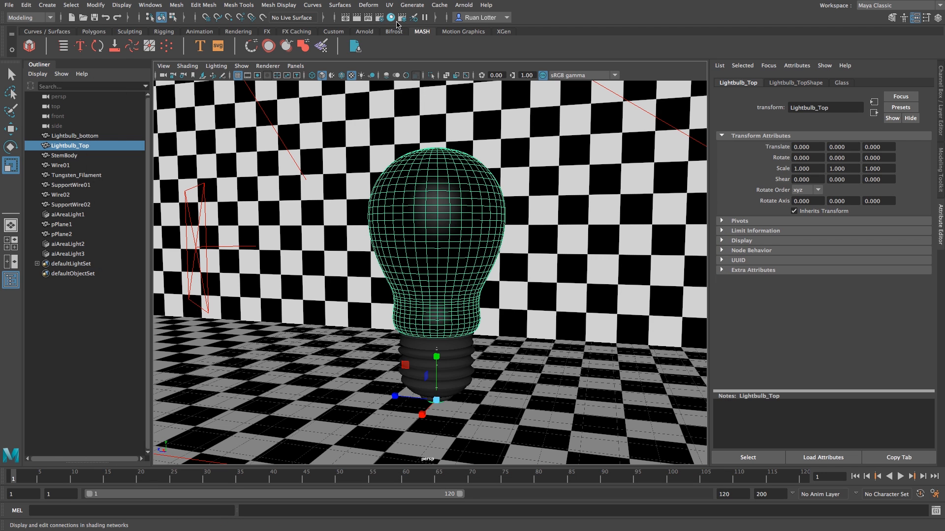
Step: Reopen Hypershade and scroll the Glass node's attributes into view
left_click(390, 16)
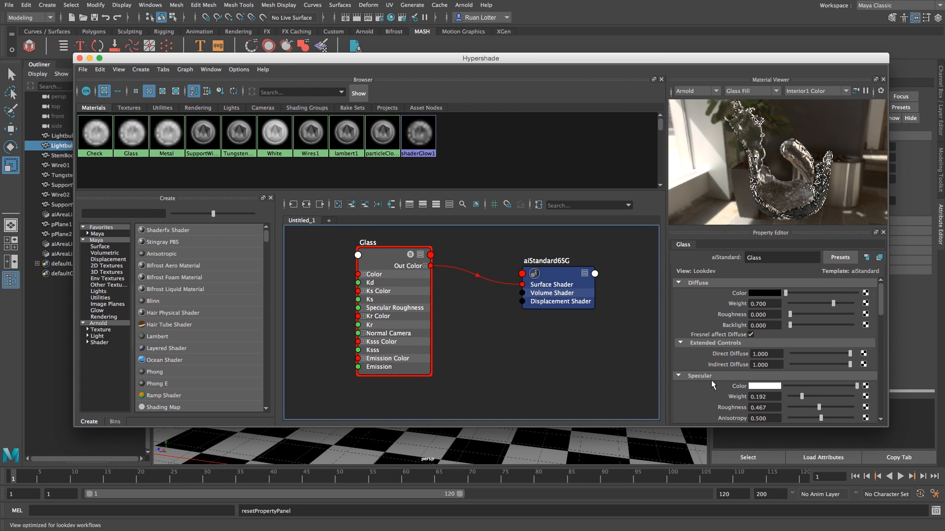
scroll("down", 3)
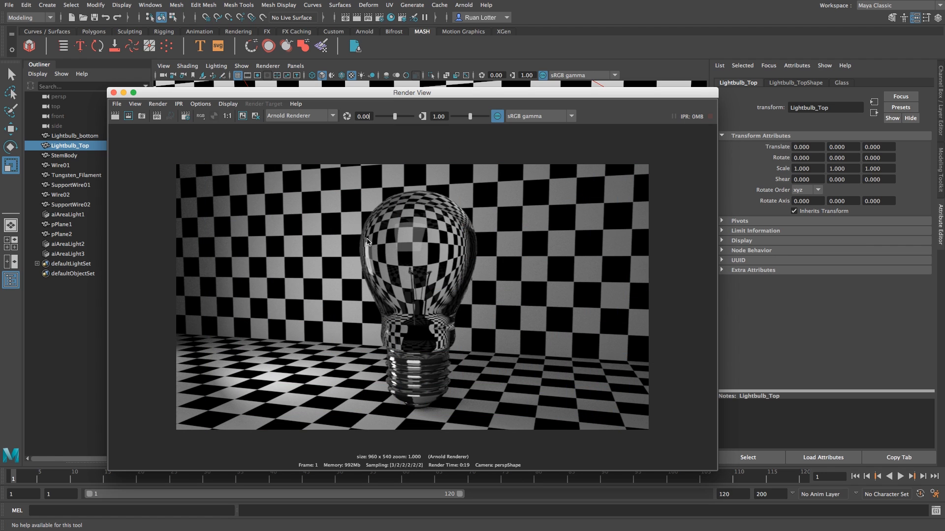
mouse_move(549, 222)
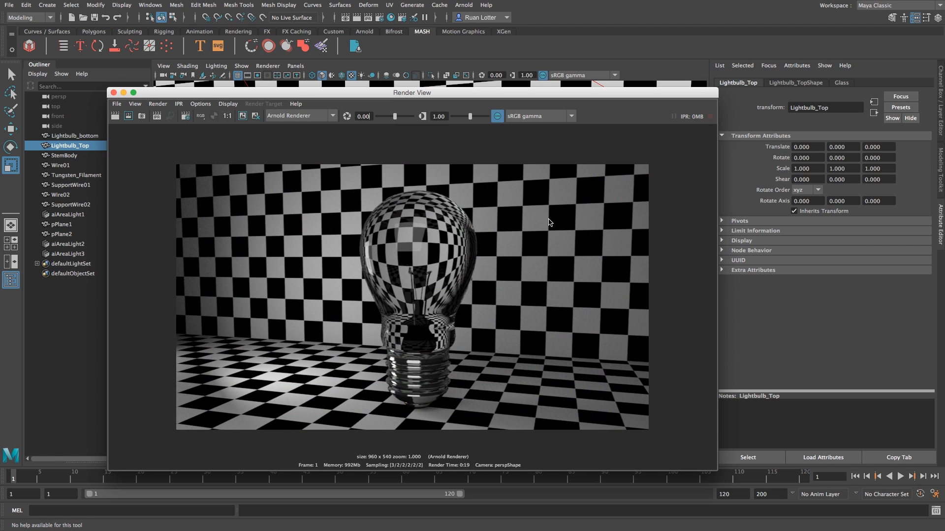
mouse_move(526, 228)
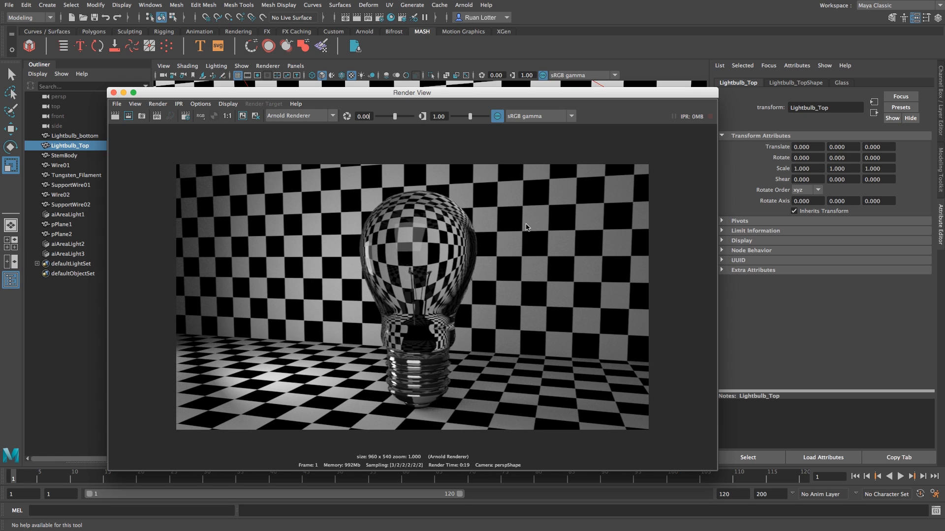